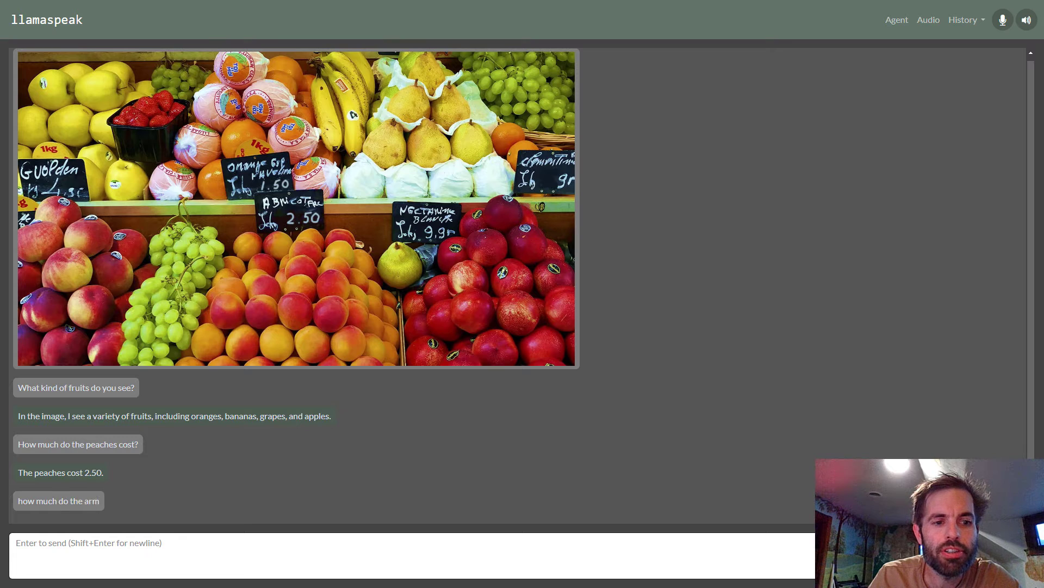
type("How much do the oranges cost?")
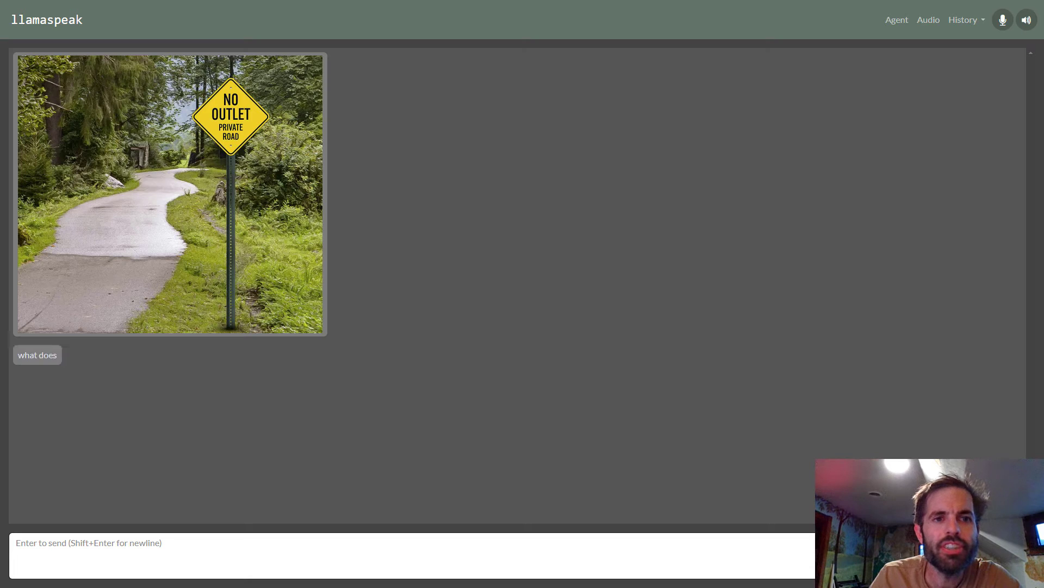
type("this sign say")
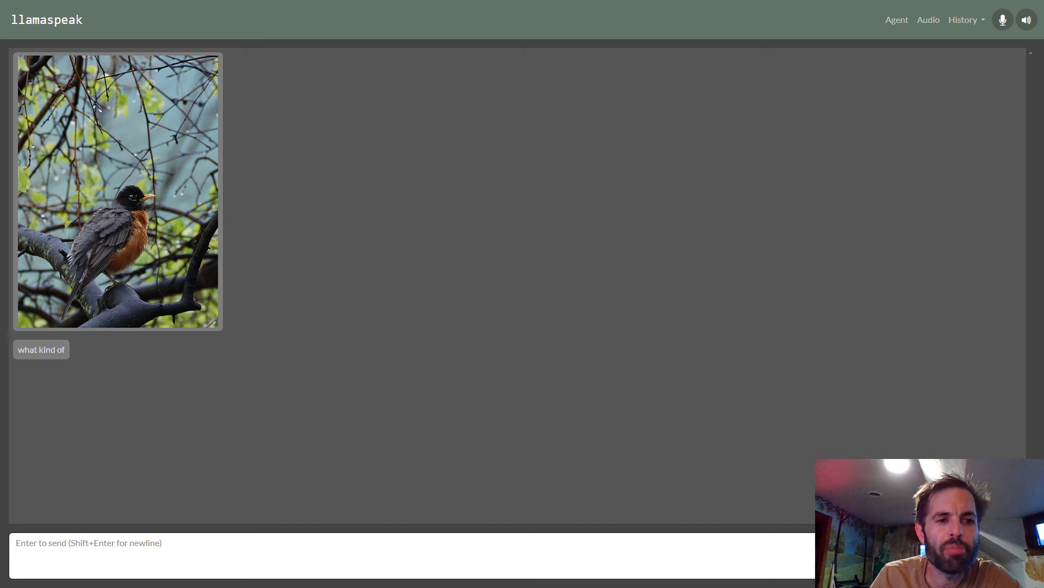
type("bird is this")
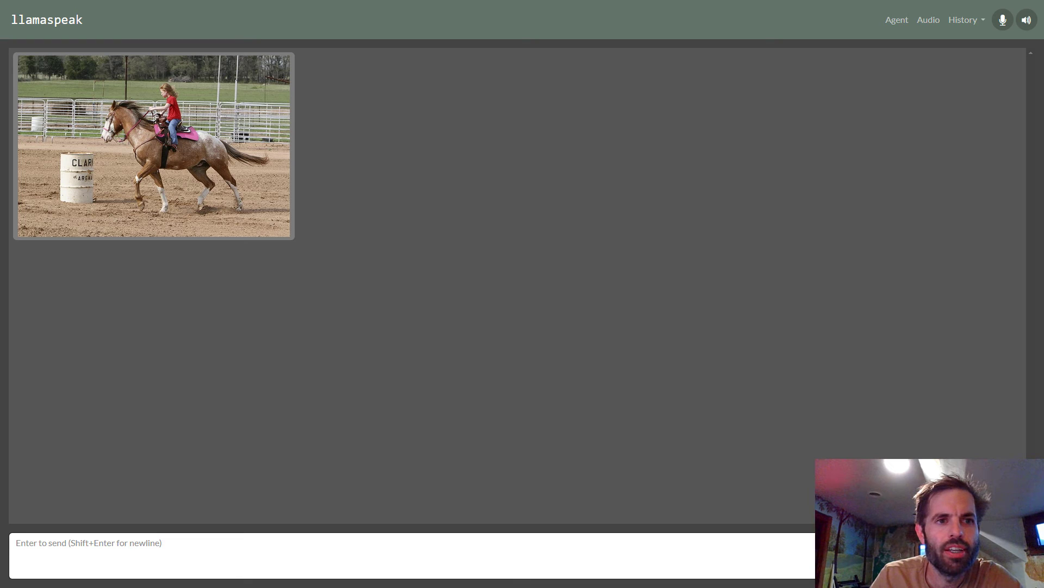
type("can you describe")
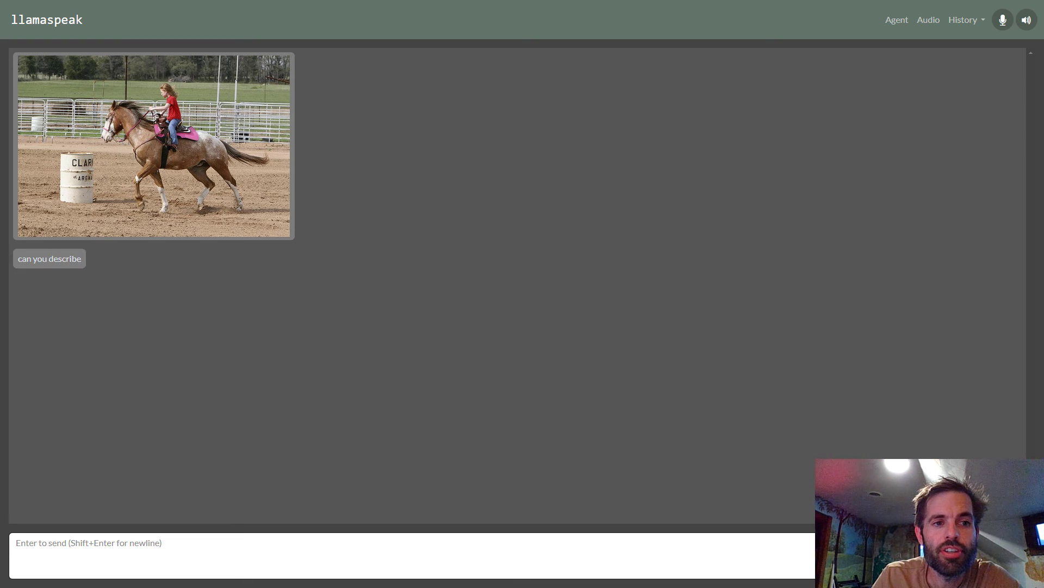